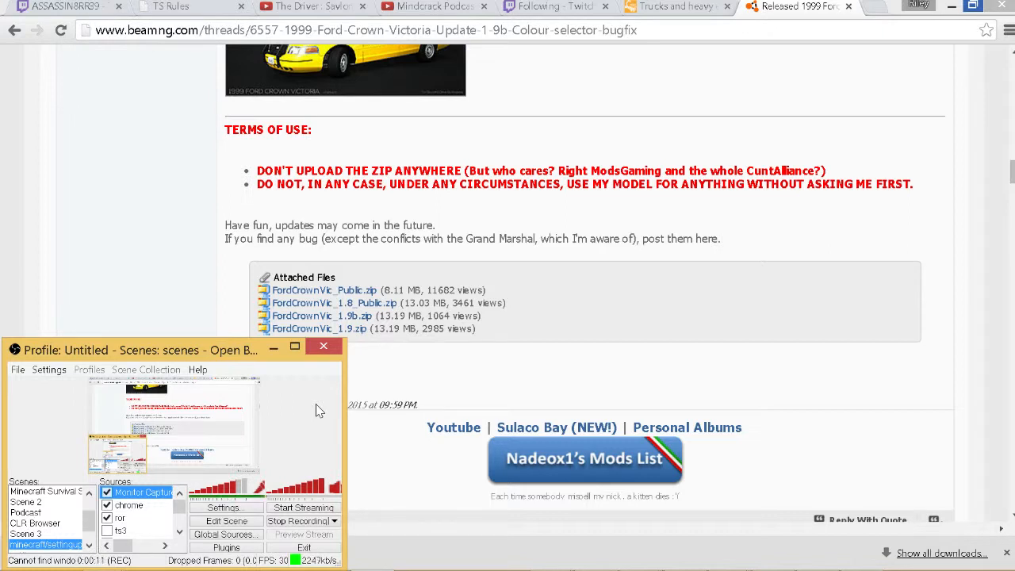
mouse_move(320, 404)
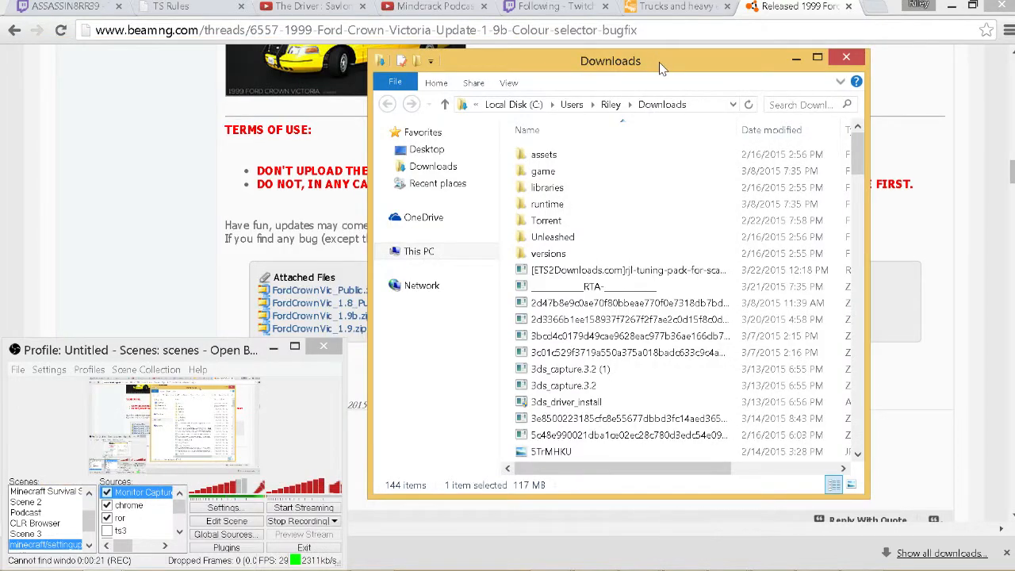
- Move the Explorer window aside and browse the Downloads folder from This PC
left_click_drag(610, 60, 638, 117)
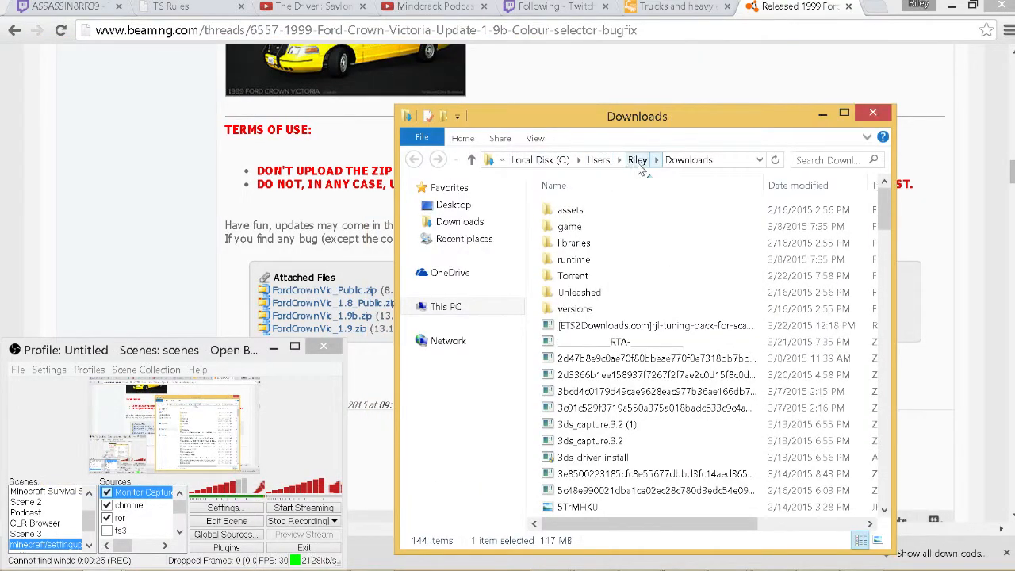
left_click(445, 306)
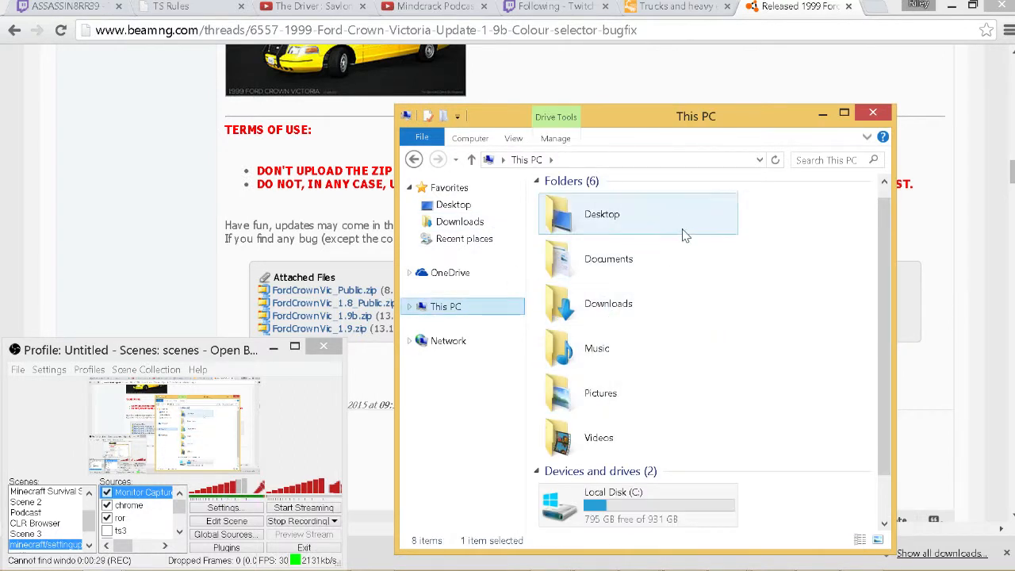
double_click(610, 303)
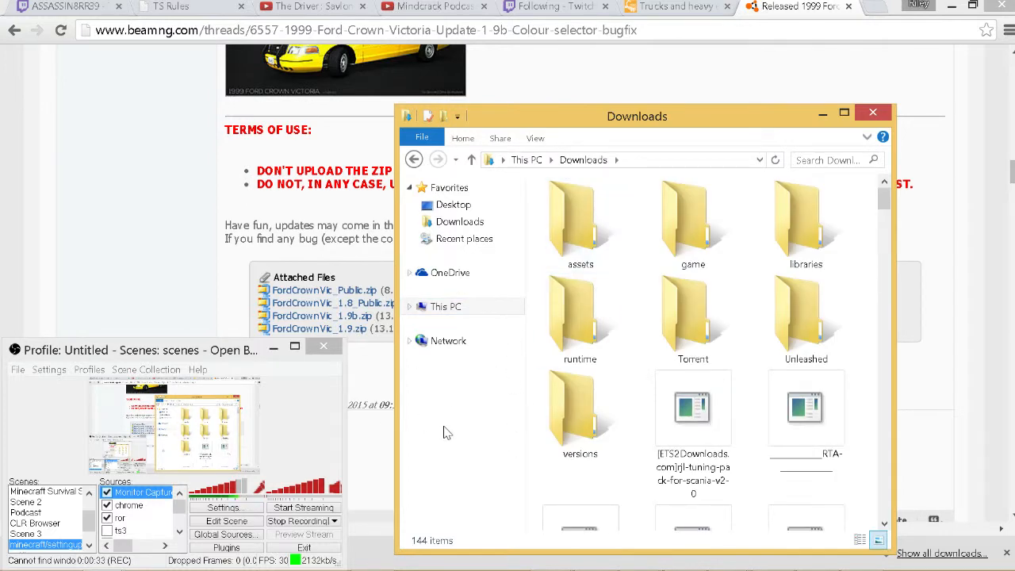
scroll("down", 3)
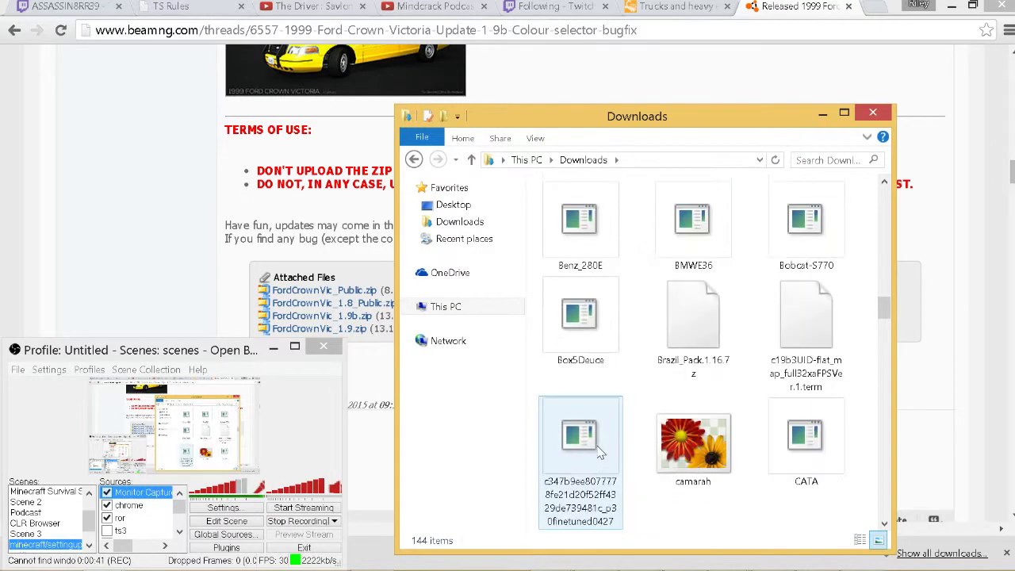
scroll("down", 3)
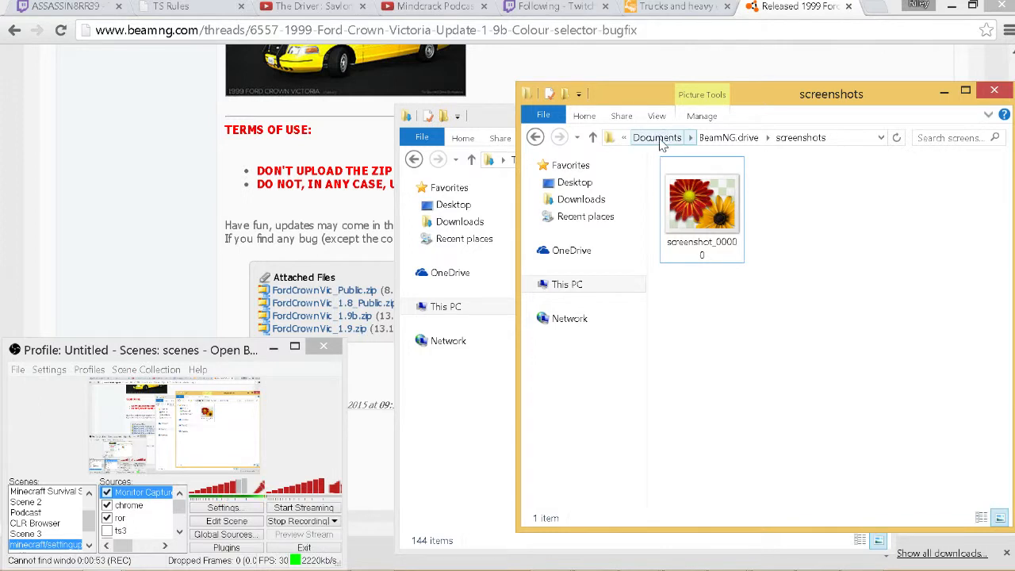
- Navigate from Documents into Rigs of Rods 0.4 > vehicles beside the Downloads window
left_click(657, 136)
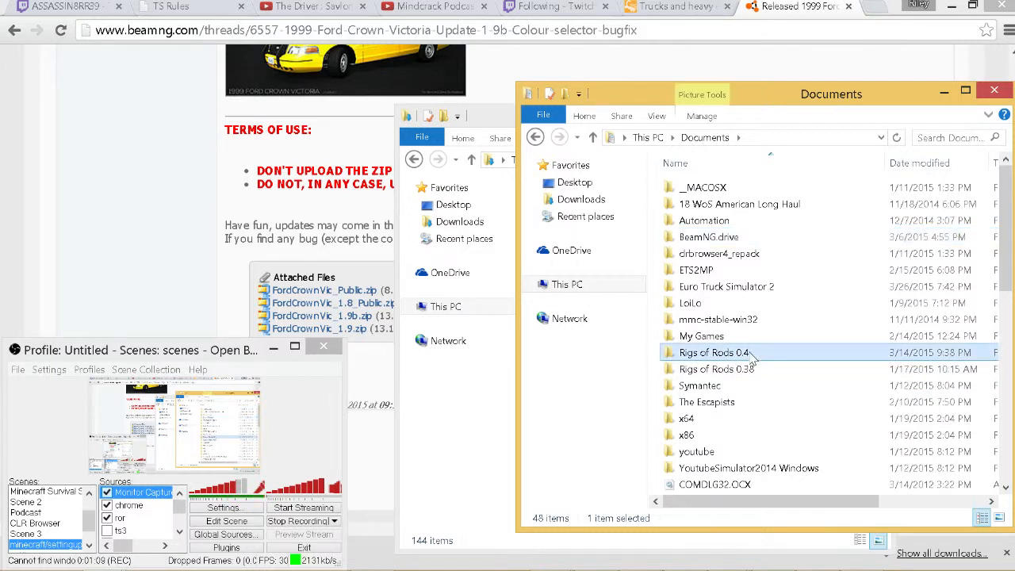
double_click(714, 352)
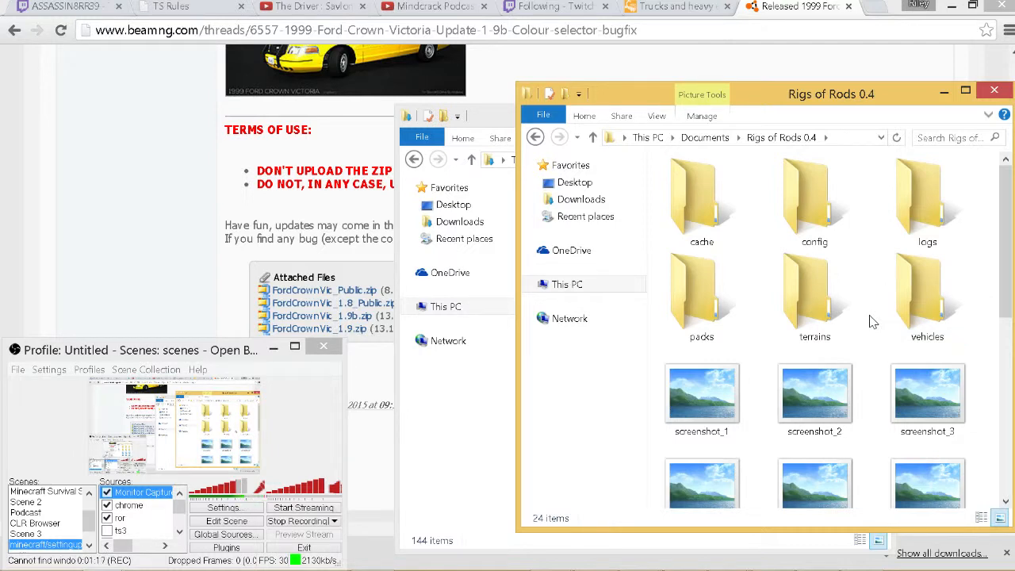
double_click(926, 298)
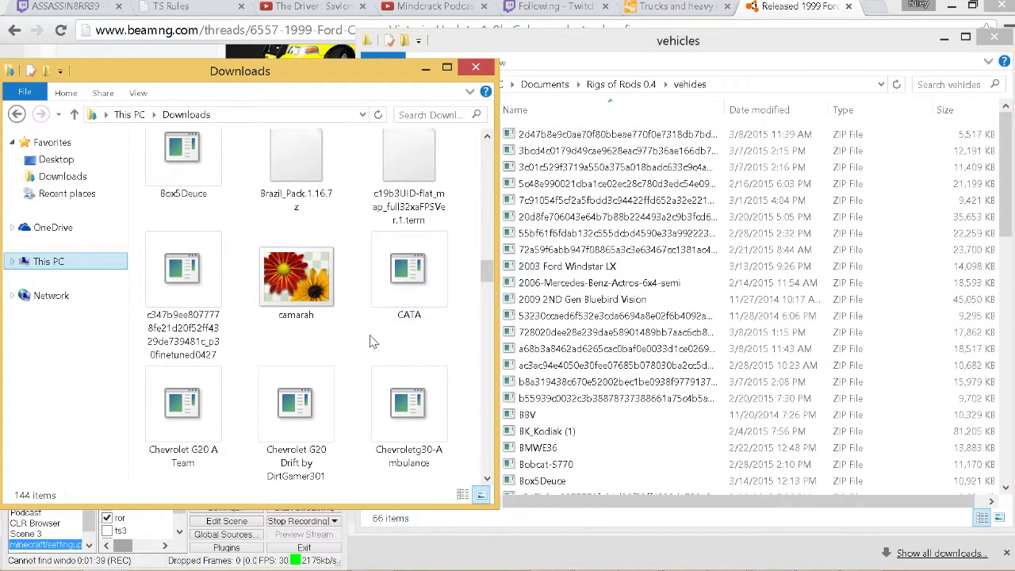
- Drag the CATA file from Downloads into the Rigs of Rods vehicles folder
left_click(410, 404)
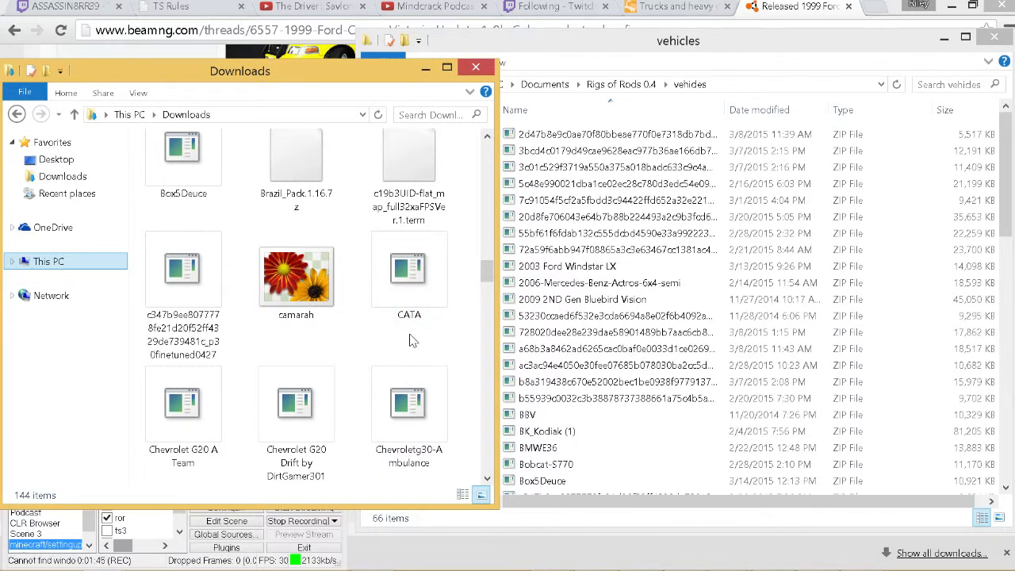
mouse_move(412, 351)
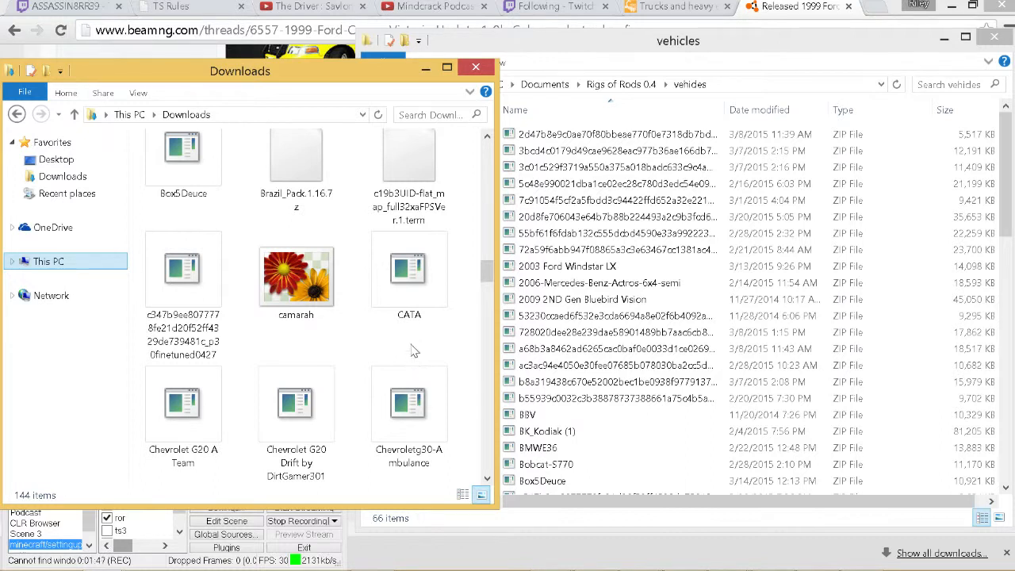
left_click(410, 269)
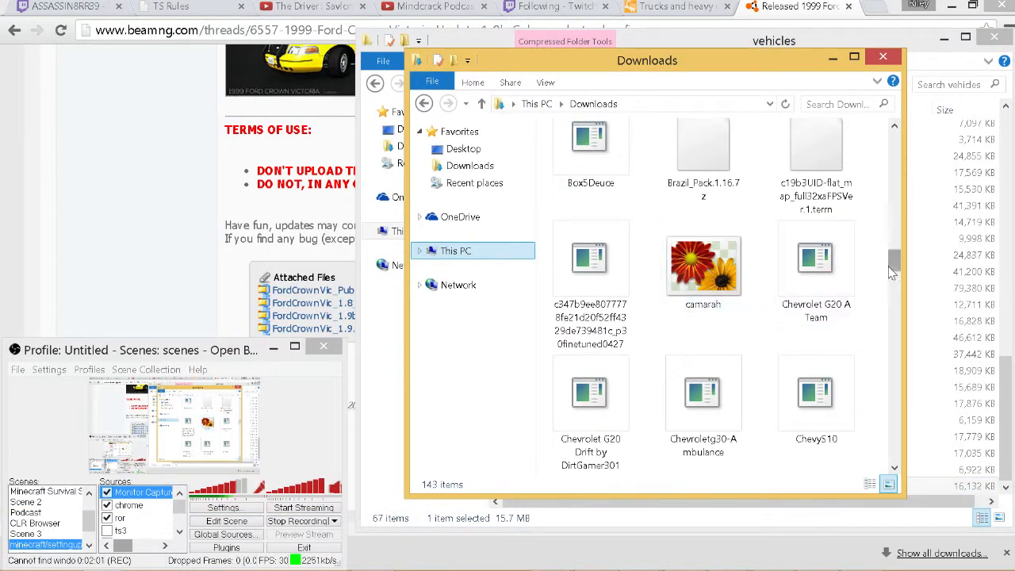
- Search Downloads for 'crown' then 'ford' to list the FordCrownVic_1.9b file
scroll("down", 3)
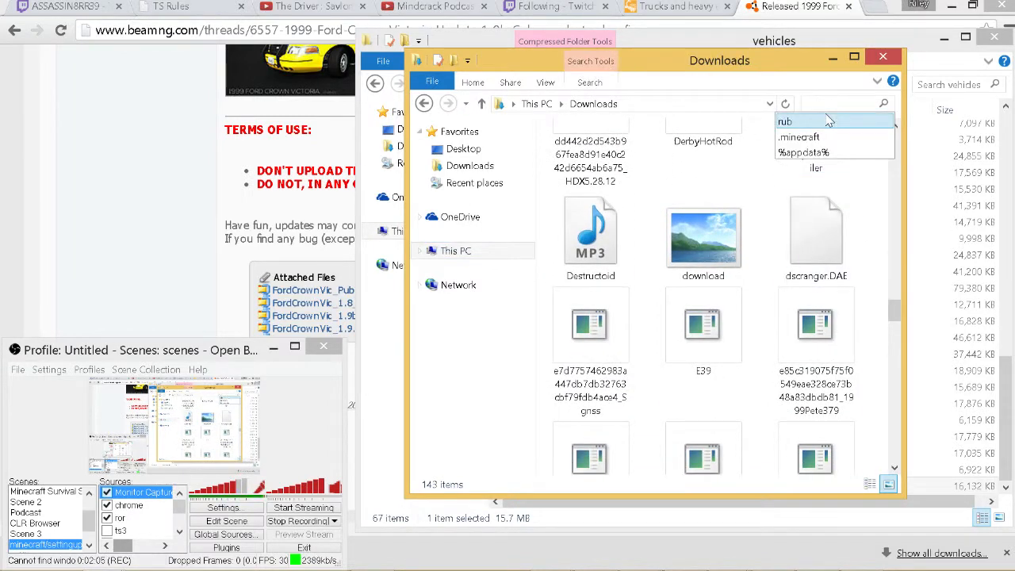
type("crown")
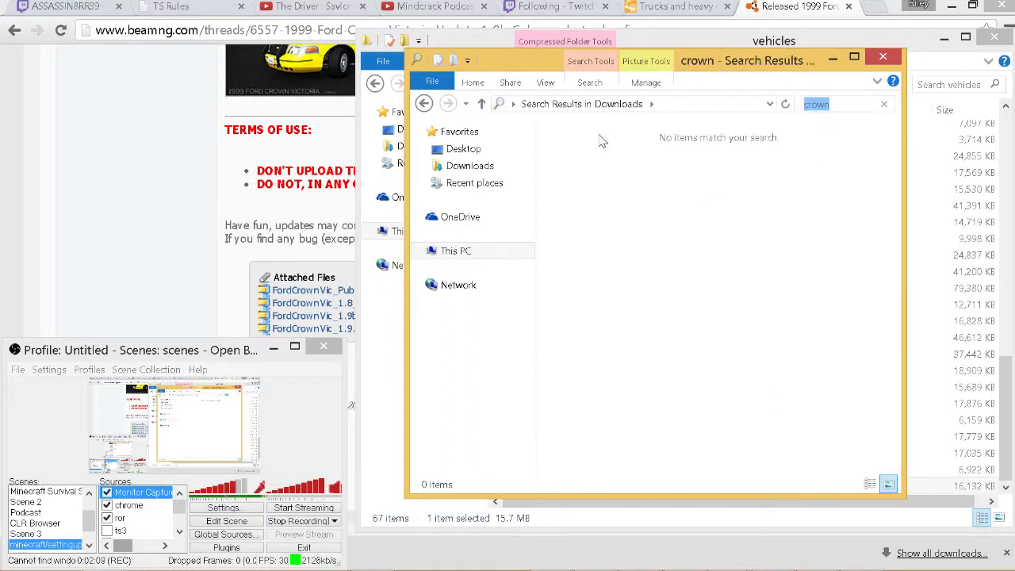
type("ford")
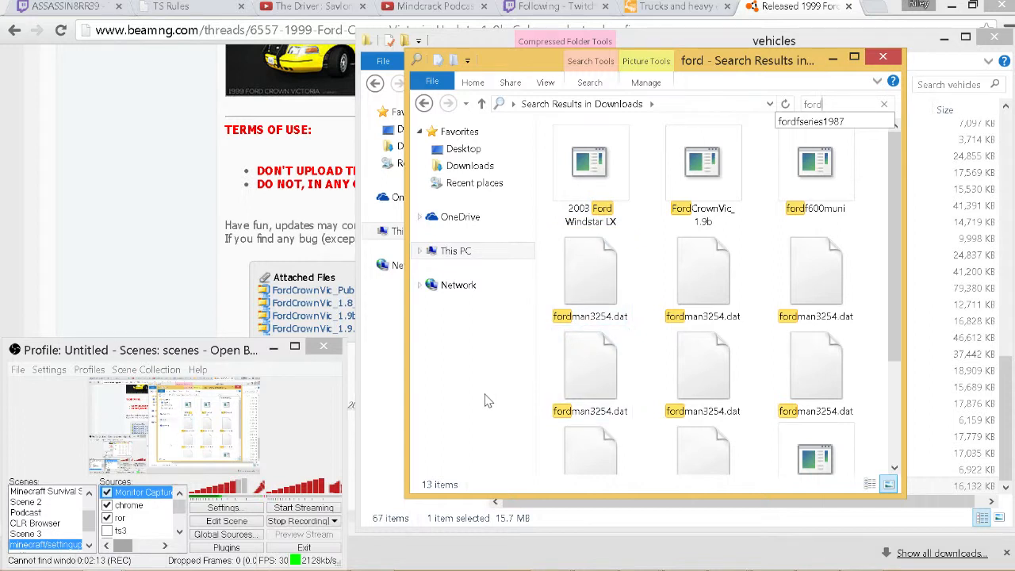
mouse_move(701, 161)
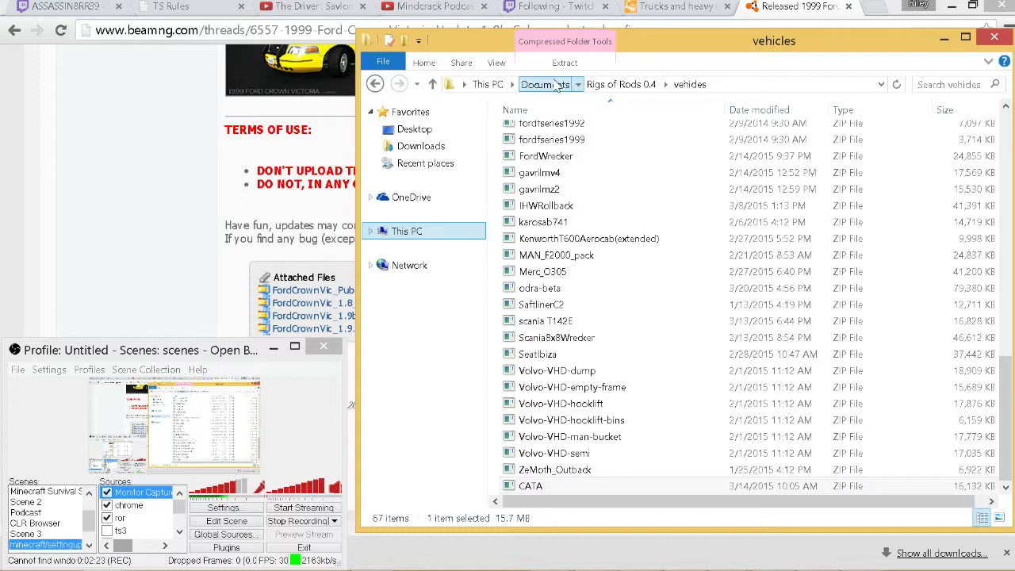
- Return to Documents and go into the BeamNG.drive folder with its cache folders
left_click(546, 84)
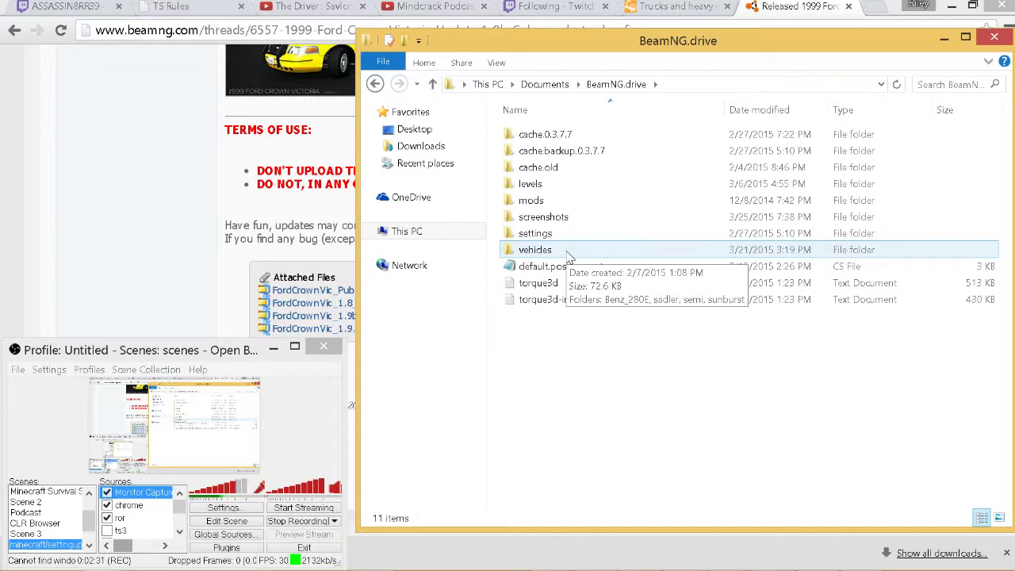
mouse_move(590, 255)
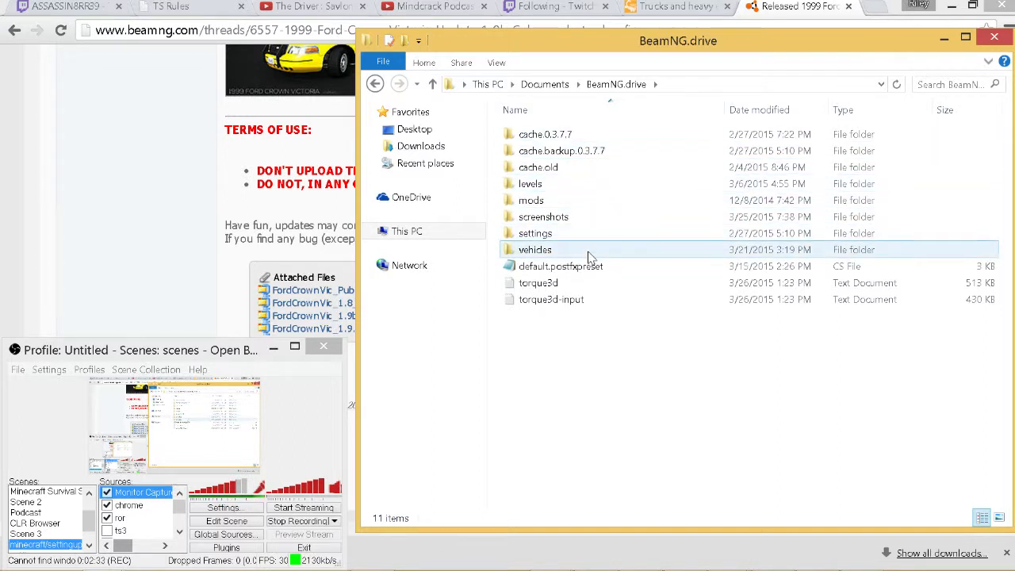
left_click(546, 133)
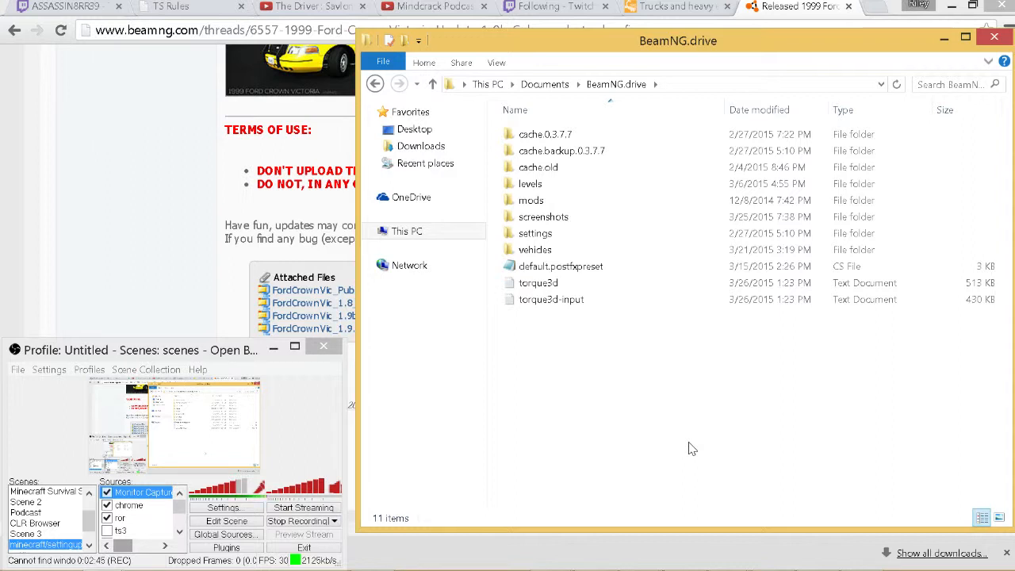
left_click(562, 151)
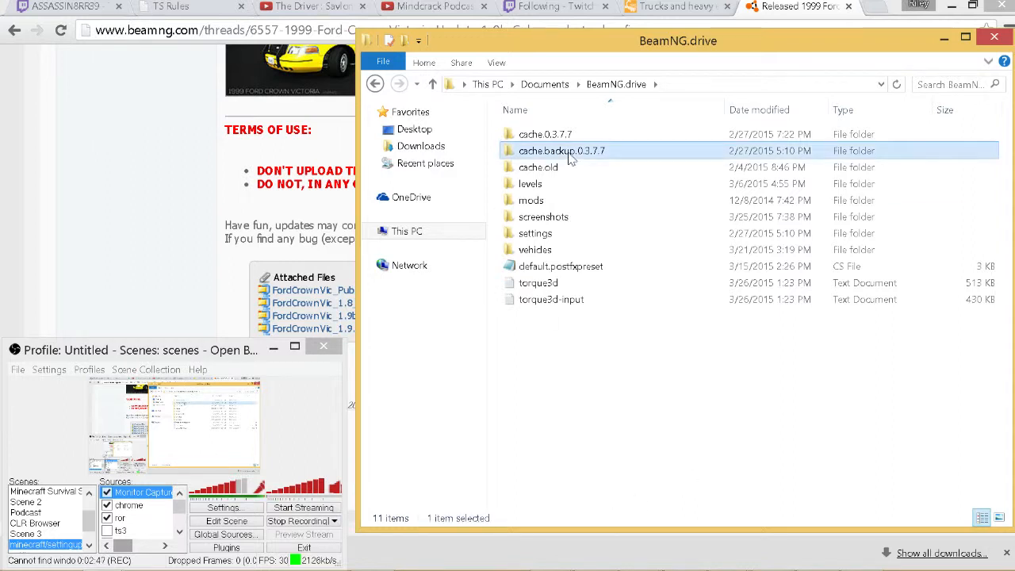
- Leave the cache.0.3.7.7 vehicles folder and open BeamNG.drive's own vehicles folder
left_click(546, 133)
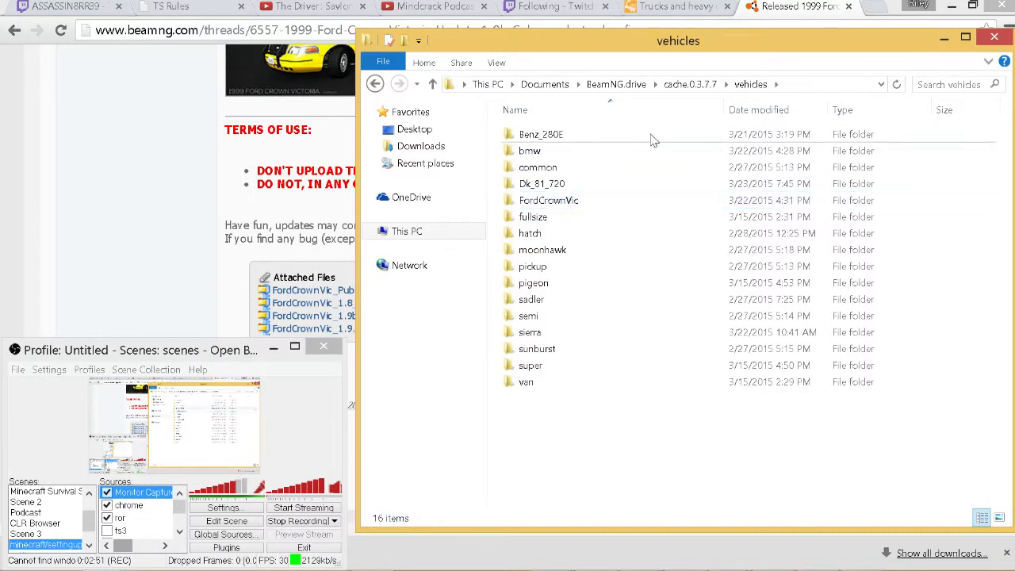
mouse_move(717, 276)
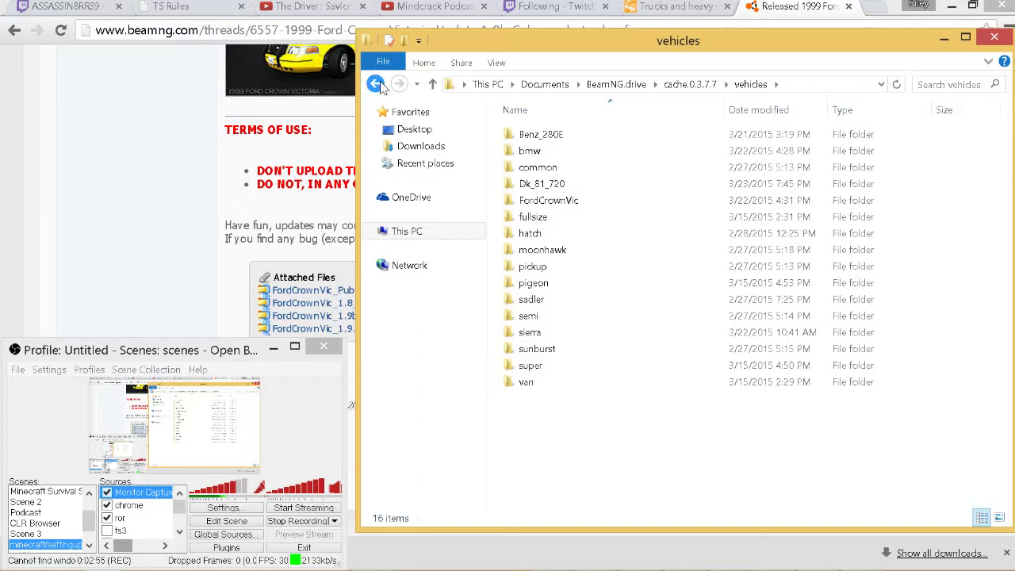
left_click(374, 84)
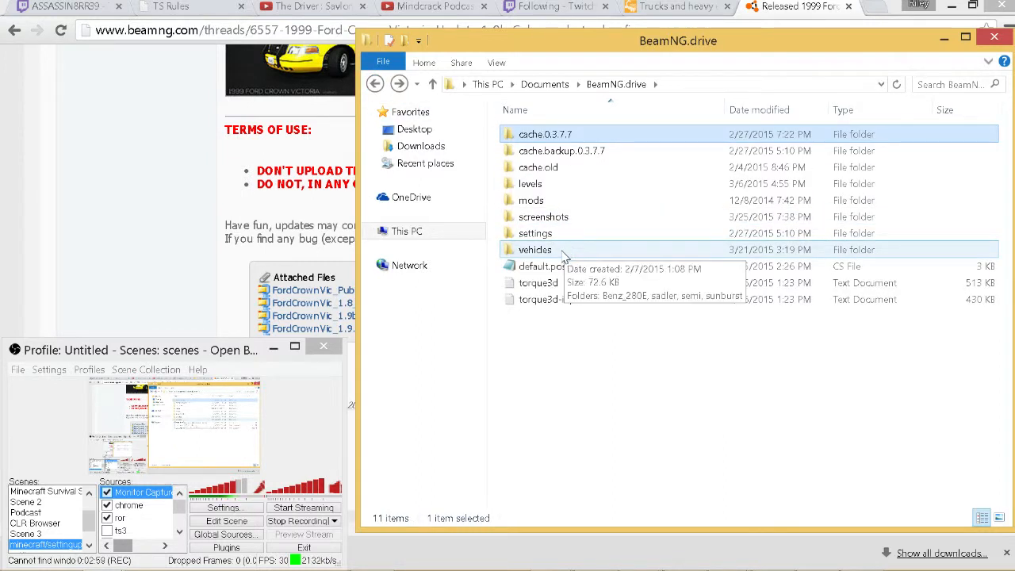
double_click(534, 249)
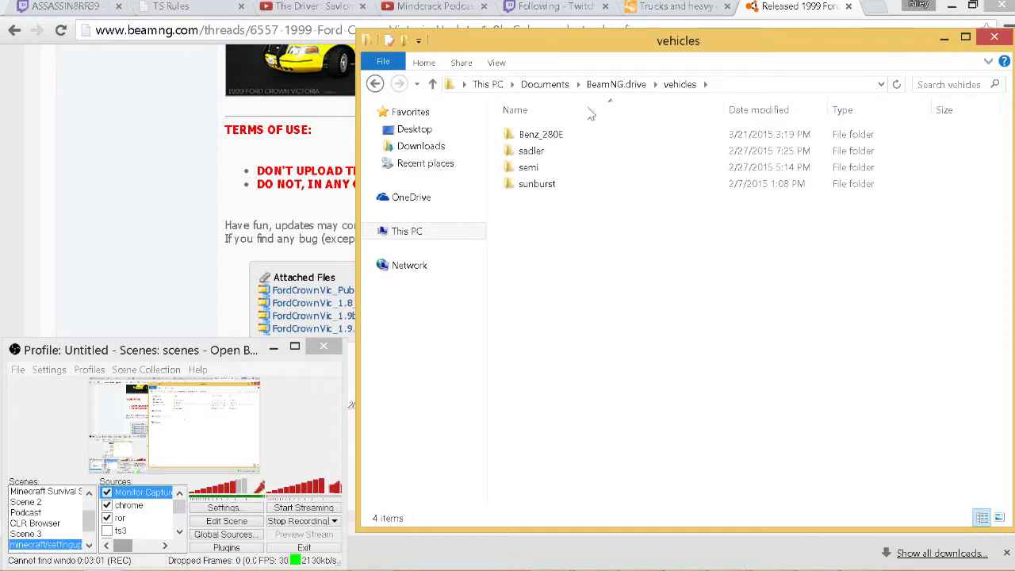
left_click(539, 134)
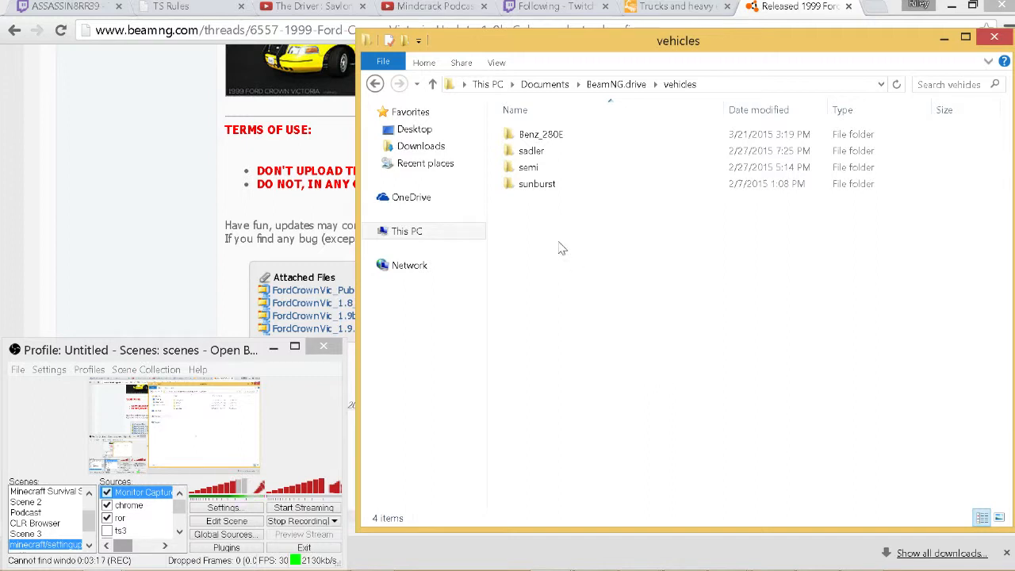
left_click(528, 167)
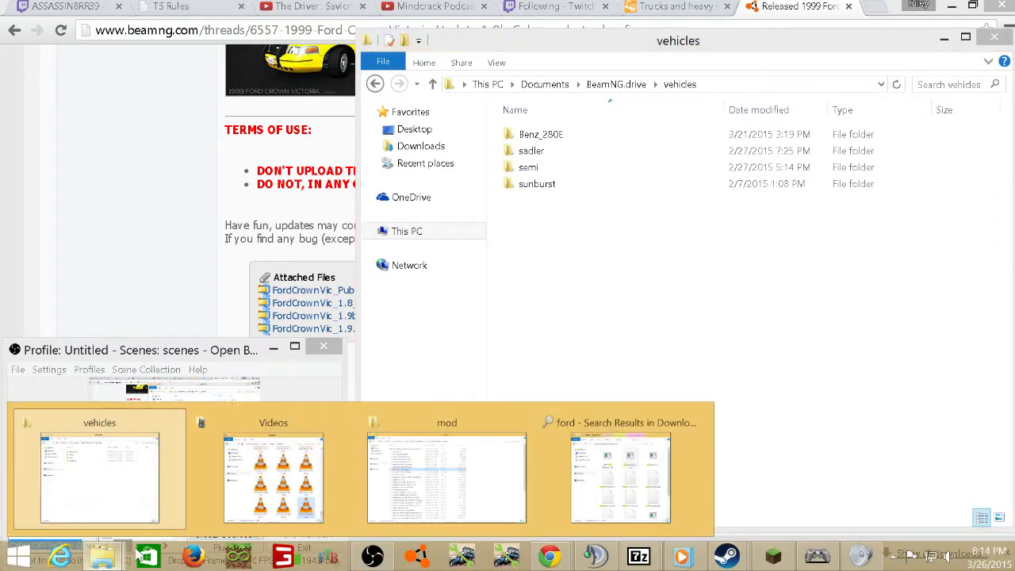
- Bring the FordCrownVic_1.9b zip into the vehicles folder and show its 7-Zip options
left_click(620, 479)
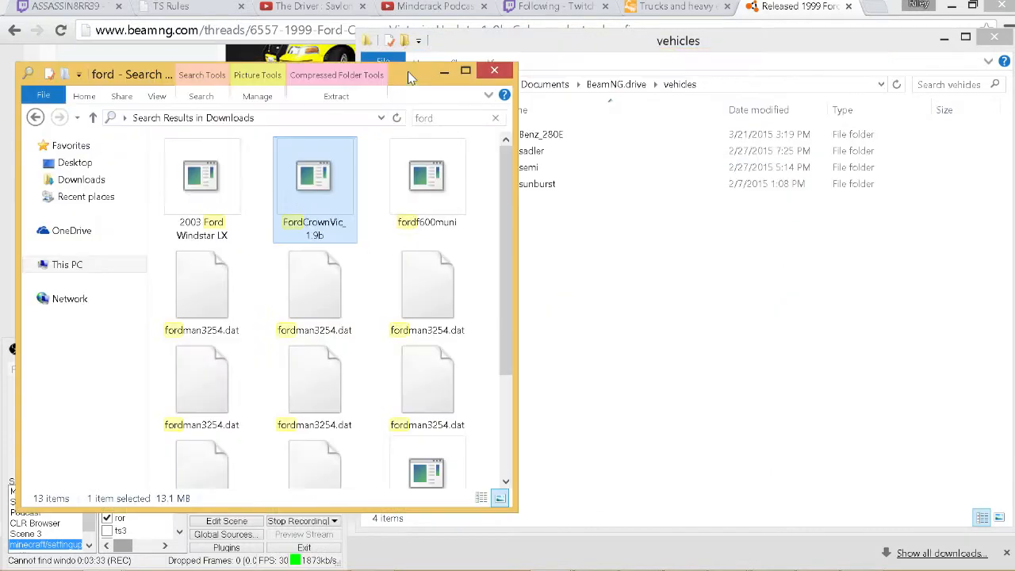
mouse_move(685, 292)
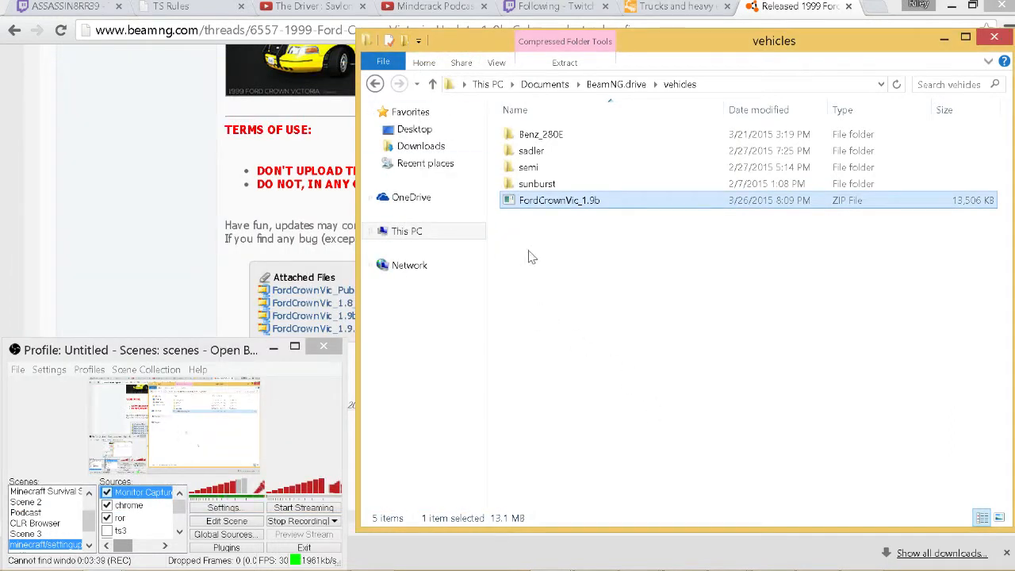
mouse_move(581, 312)
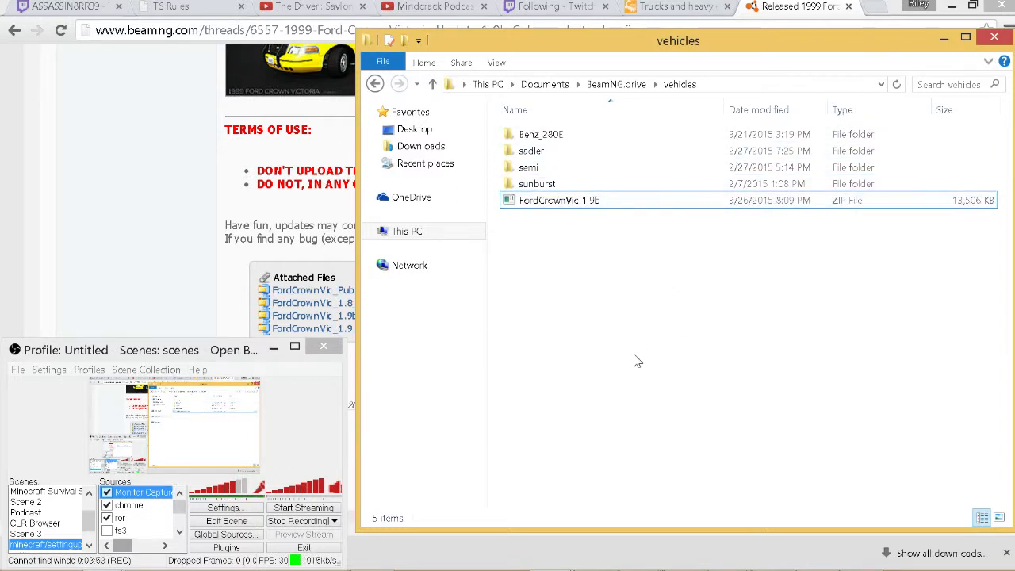
mouse_move(701, 387)
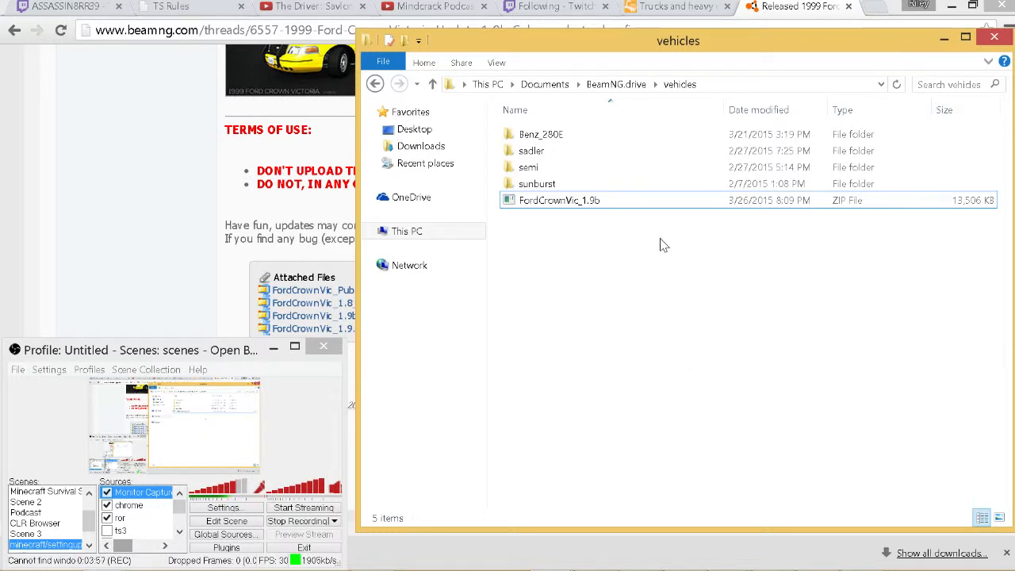
right_click(558, 199)
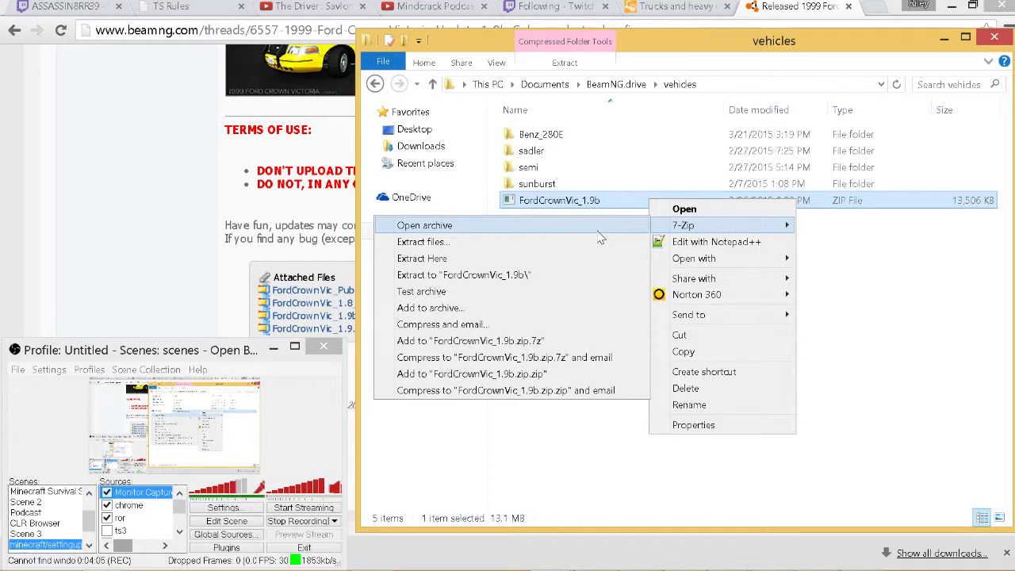
- Open FordCrownVic_1.9b in 7-Zip and browse into its inner vehicles folder
left_click(423, 225)
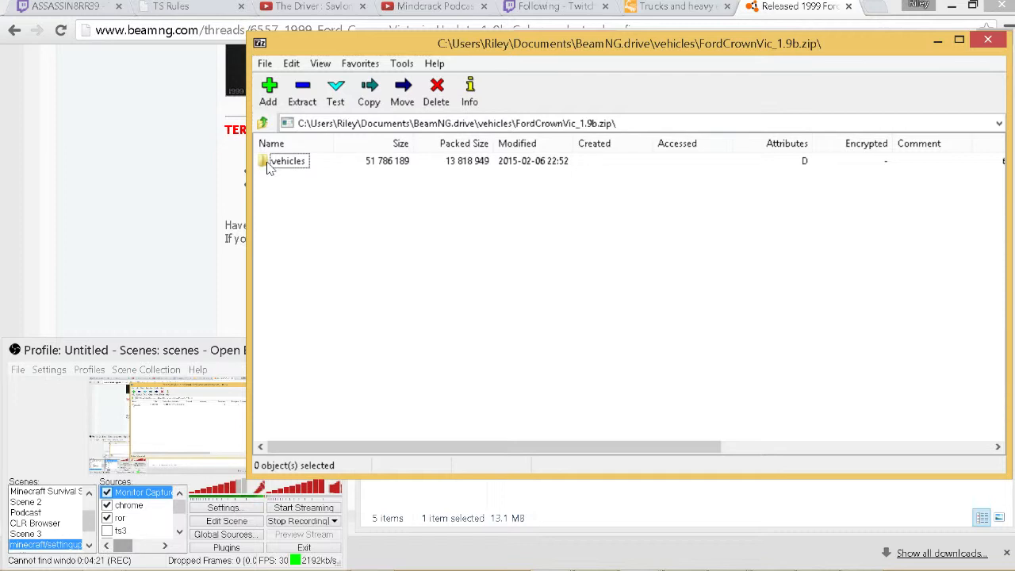
double_click(287, 160)
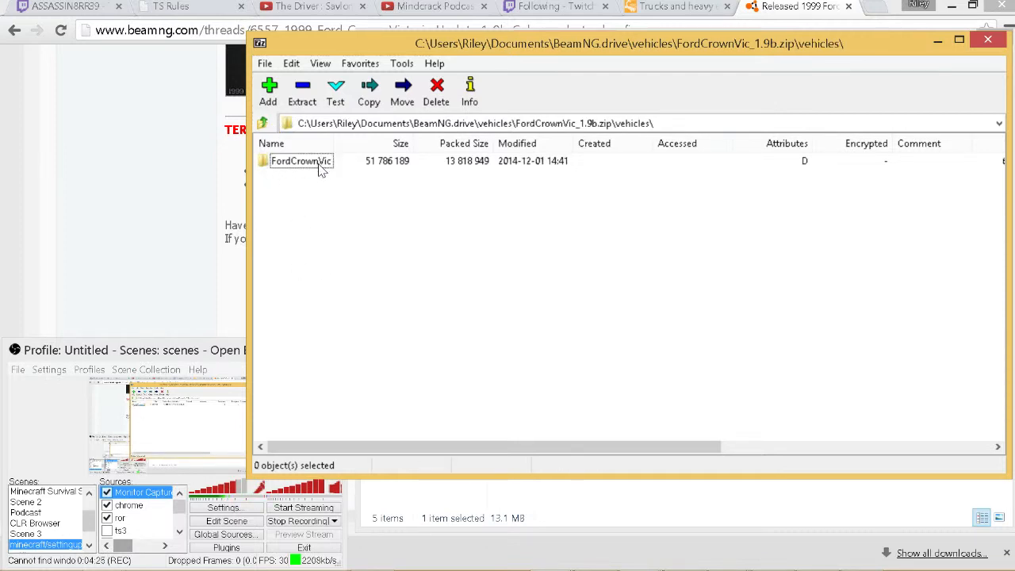
mouse_move(366, 308)
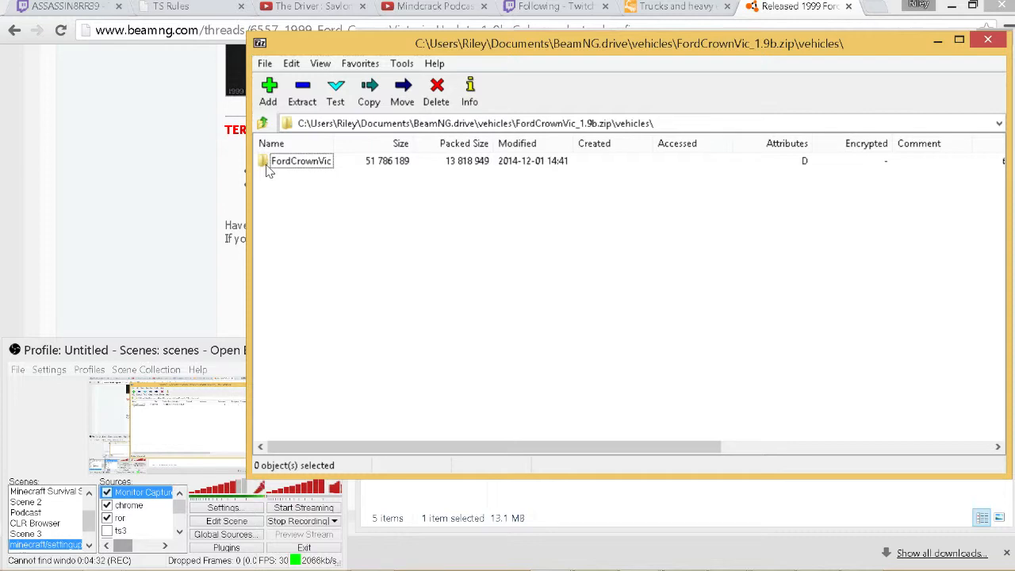
double_click(301, 161)
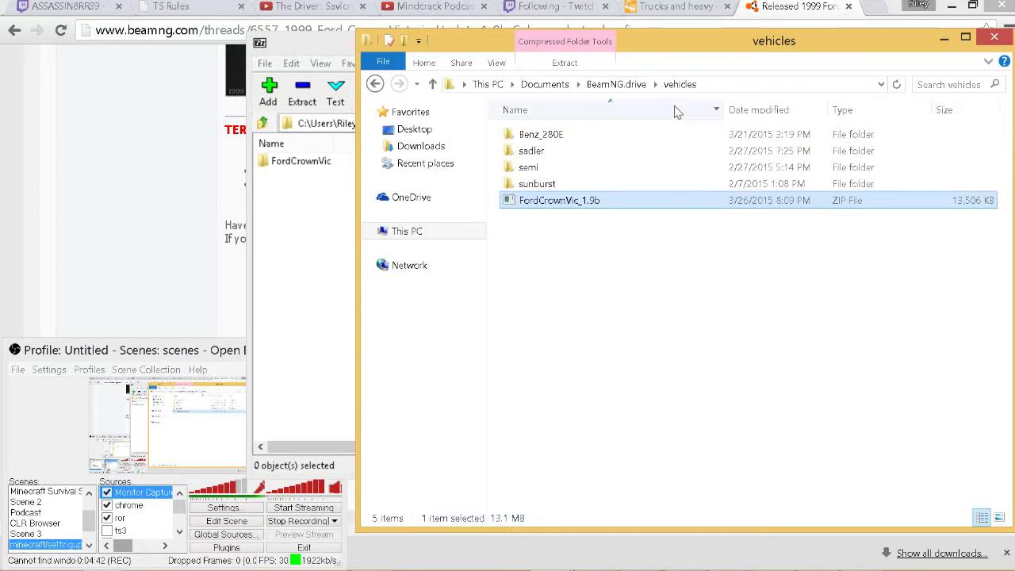
double_click(561, 200)
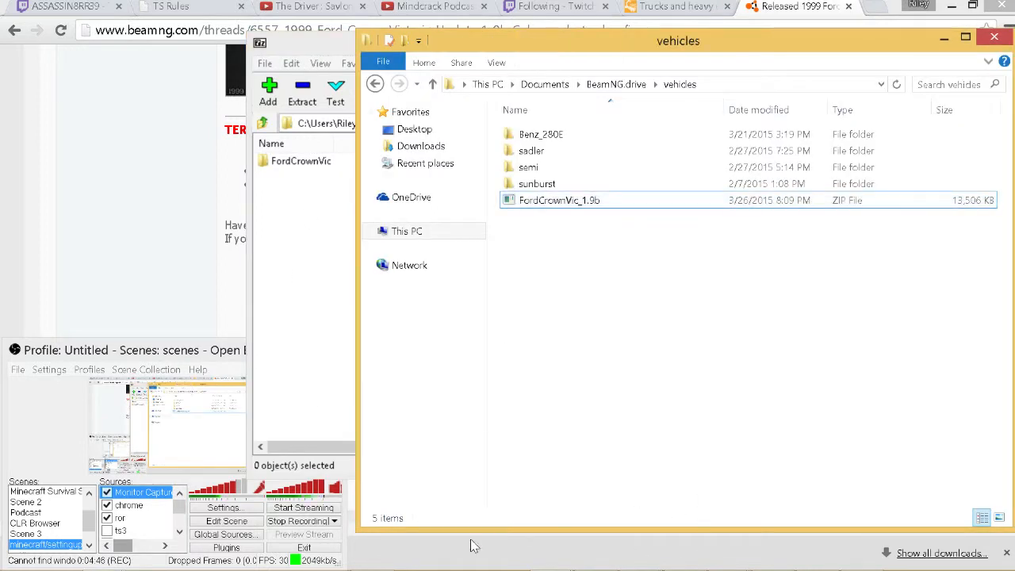
double_click(558, 200)
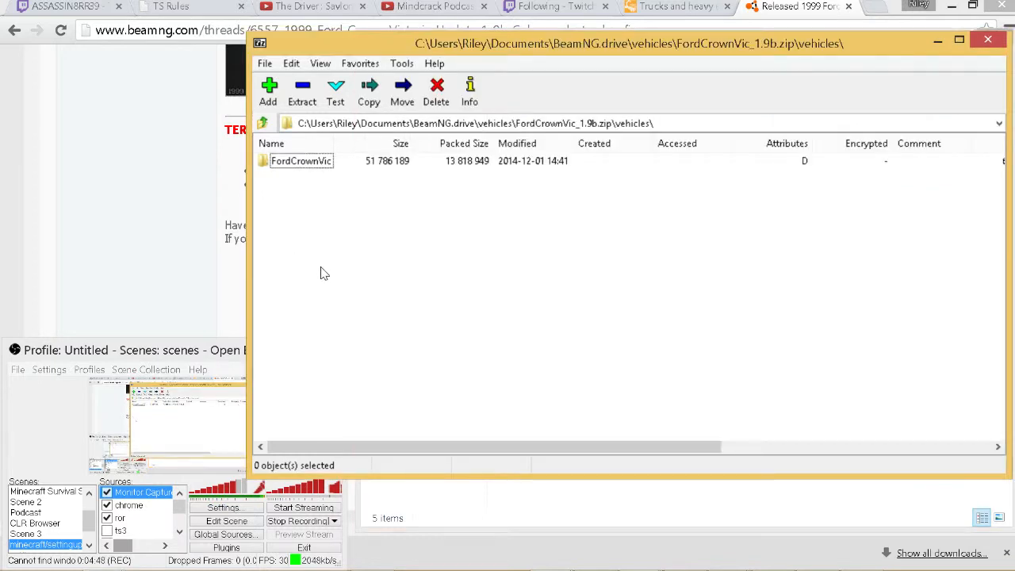
mouse_move(304, 156)
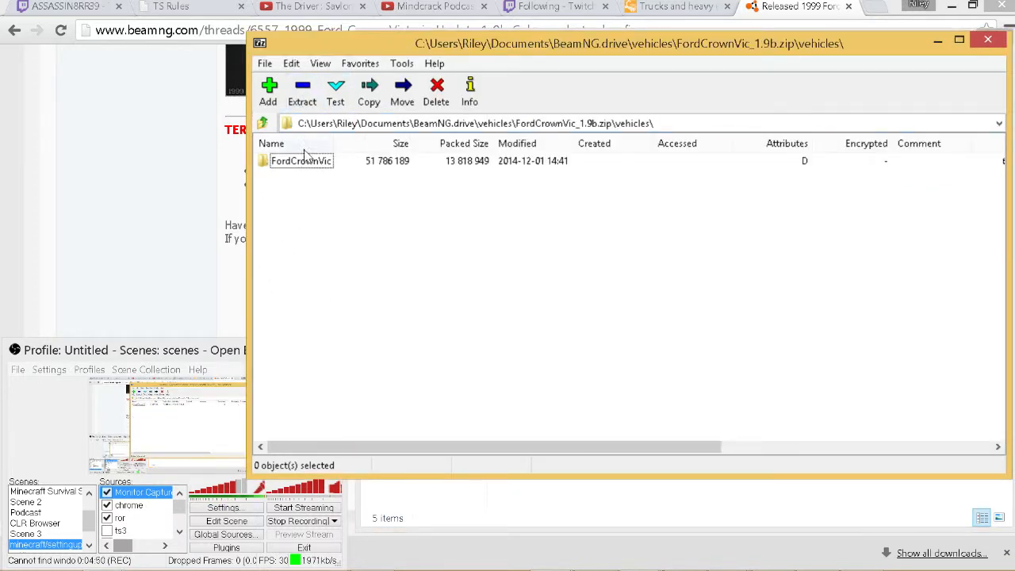
- Copy the FordCrownVic folder out of the archive into BeamNG.drive\vehicles
left_click(368, 89)
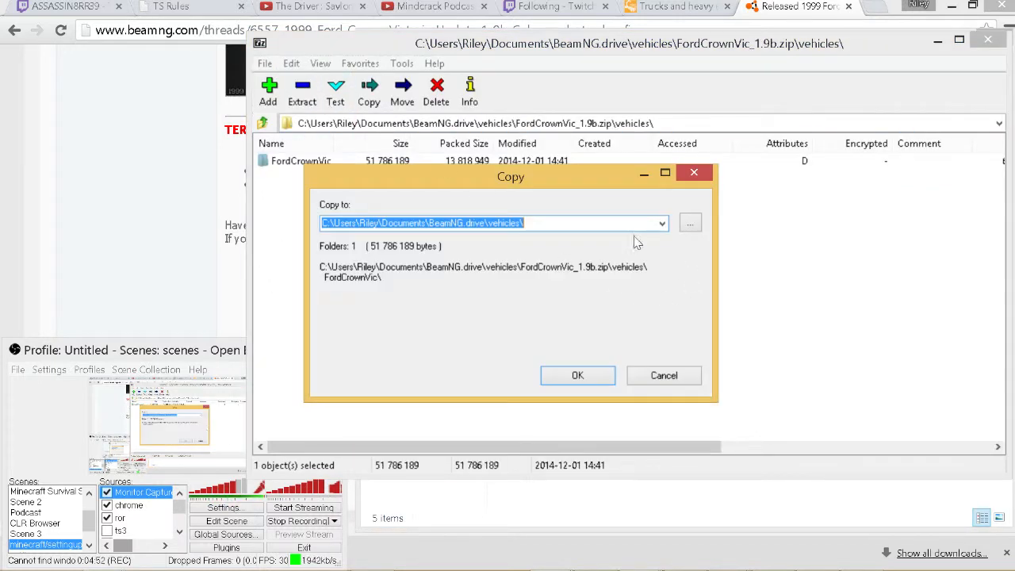
mouse_move(463, 362)
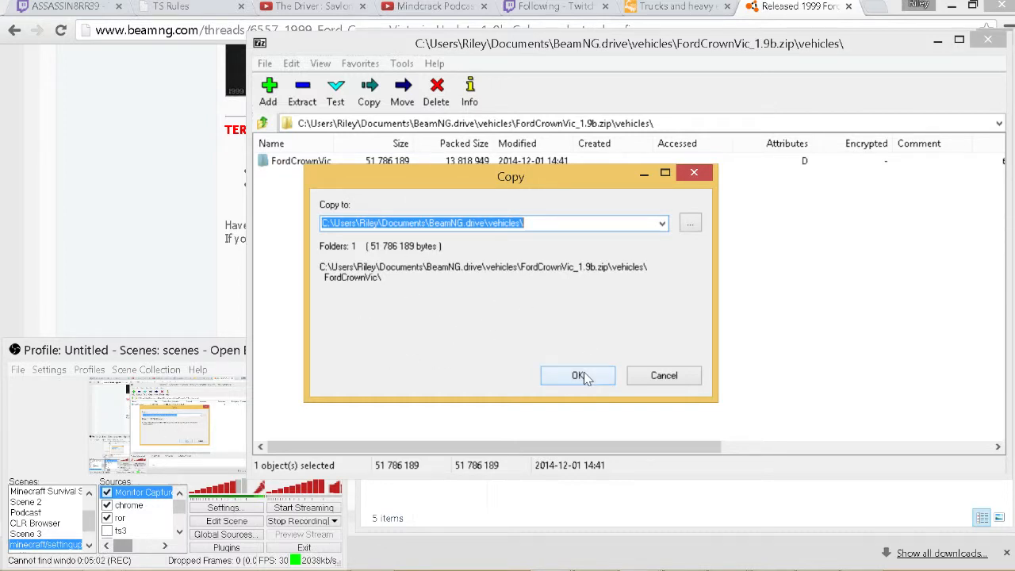
left_click(578, 374)
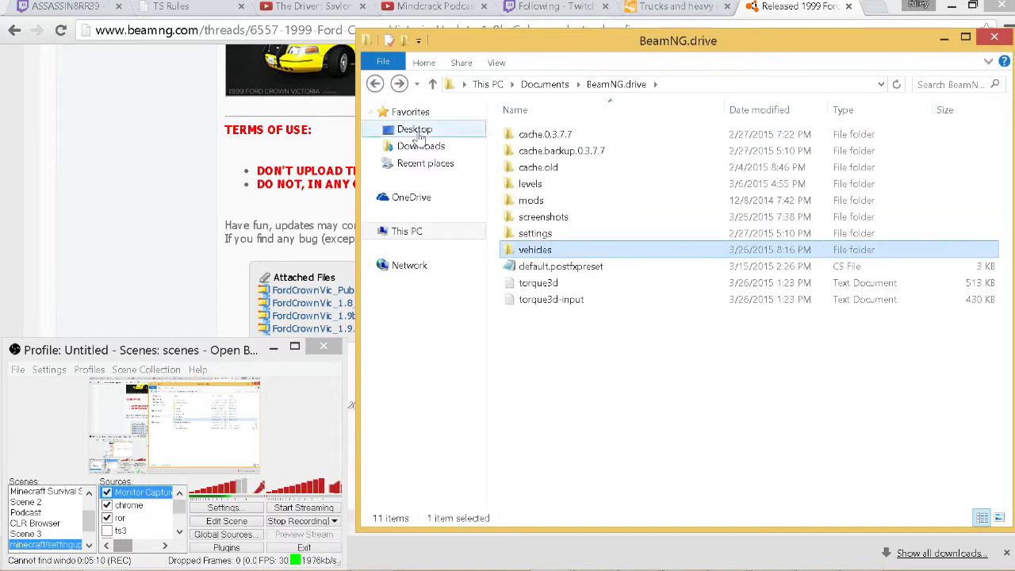
double_click(529, 200)
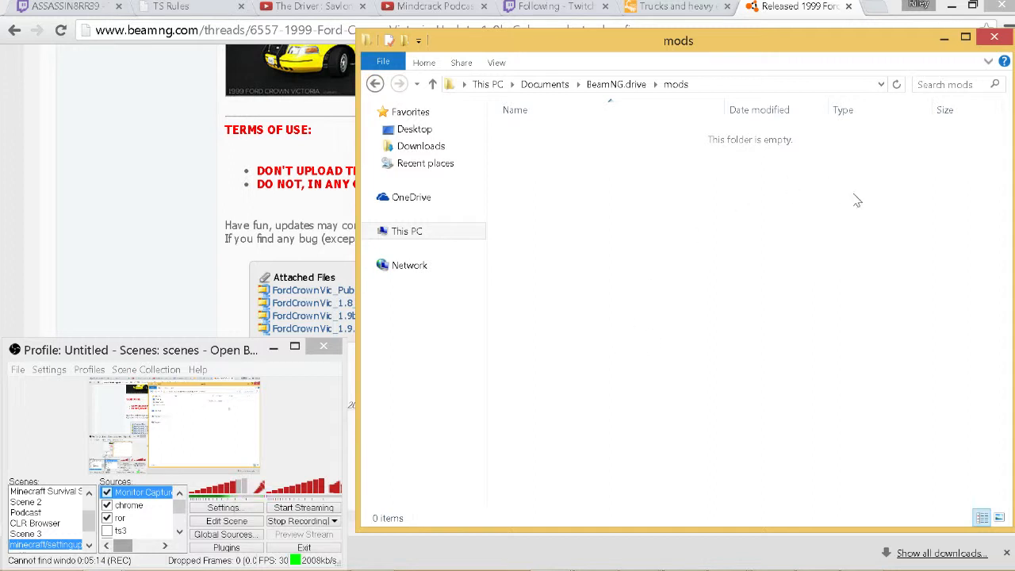
left_click(374, 84)
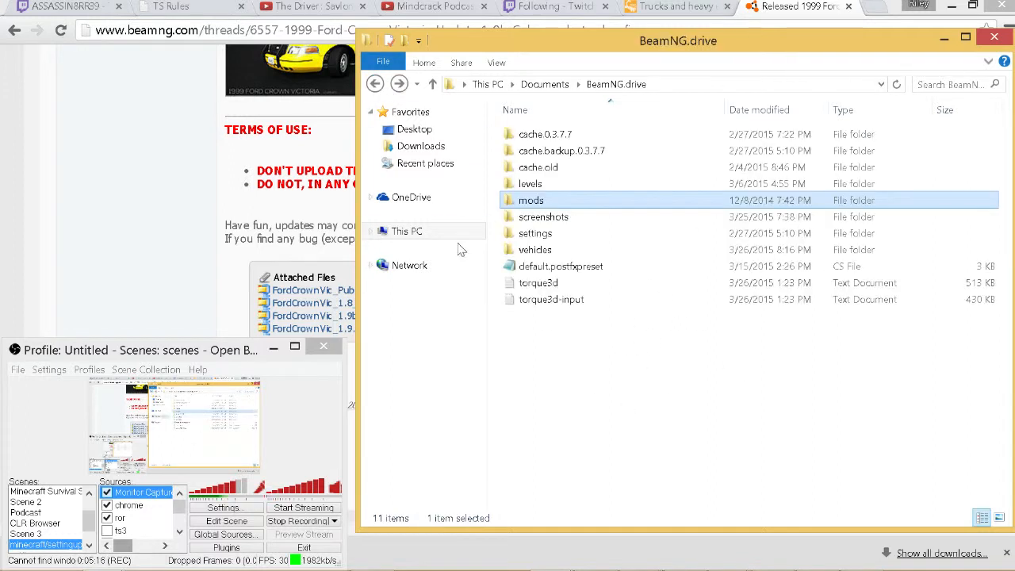
double_click(530, 184)
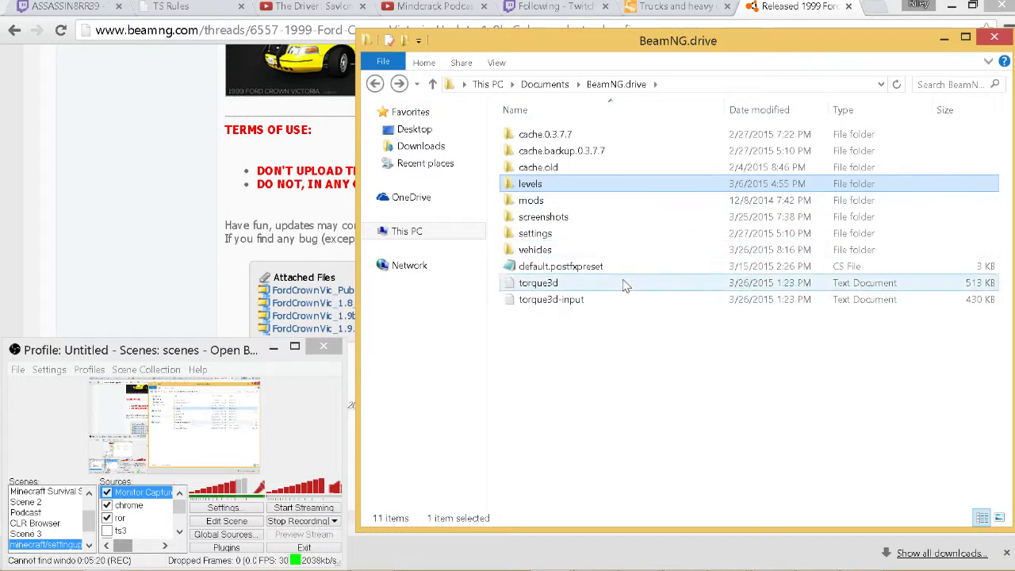
left_click(642, 371)
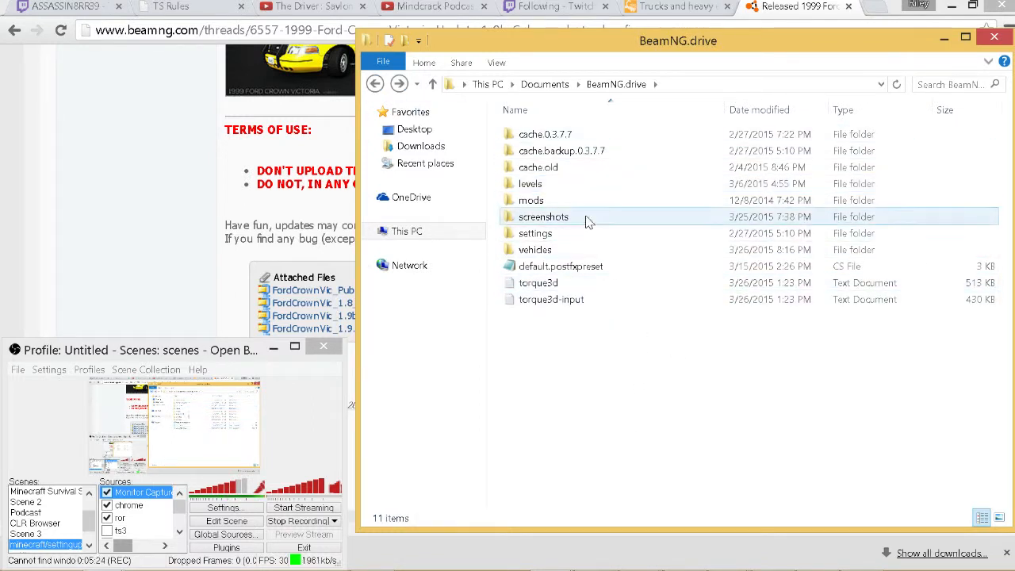
double_click(534, 249)
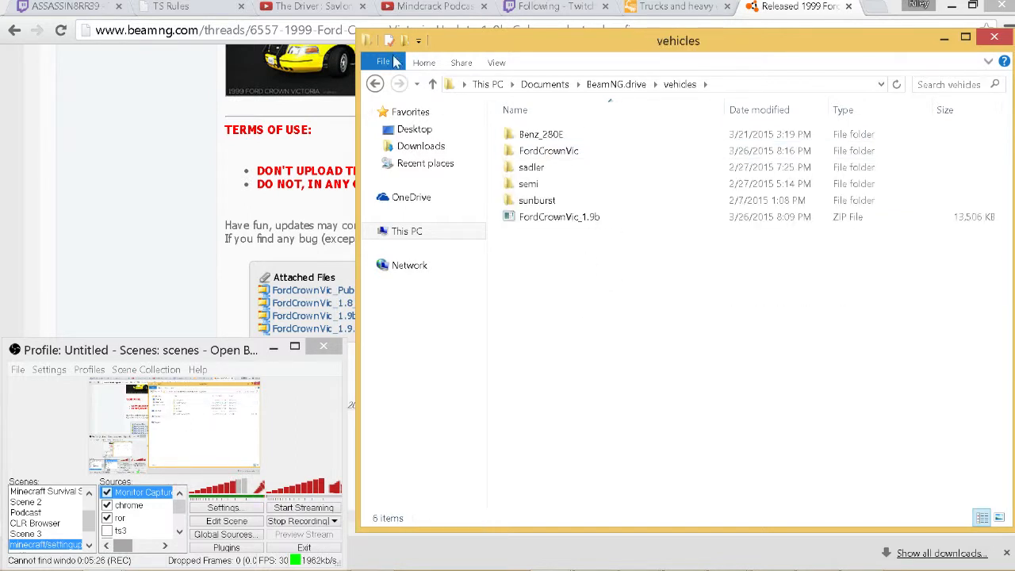
left_click(374, 85)
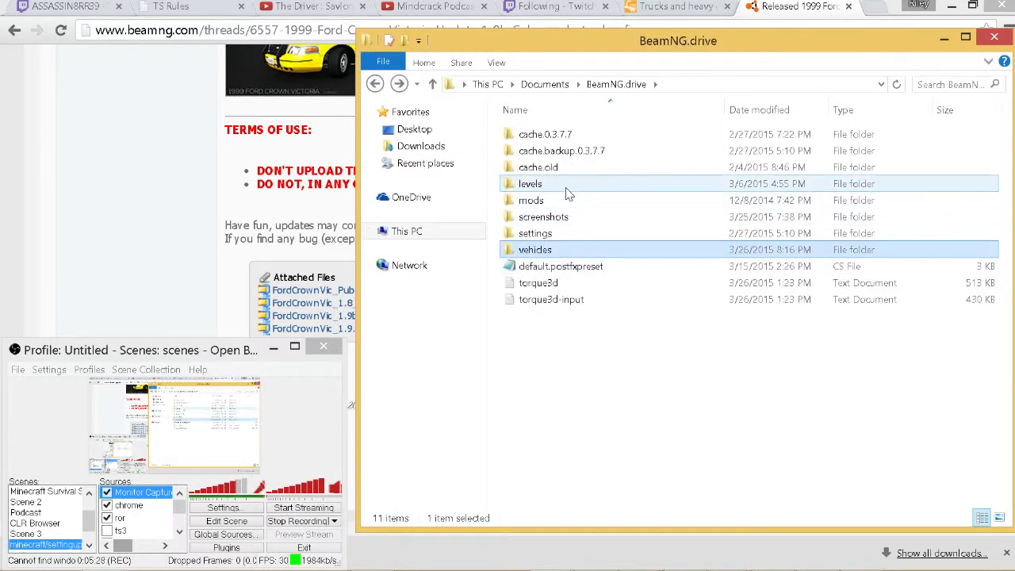
double_click(530, 184)
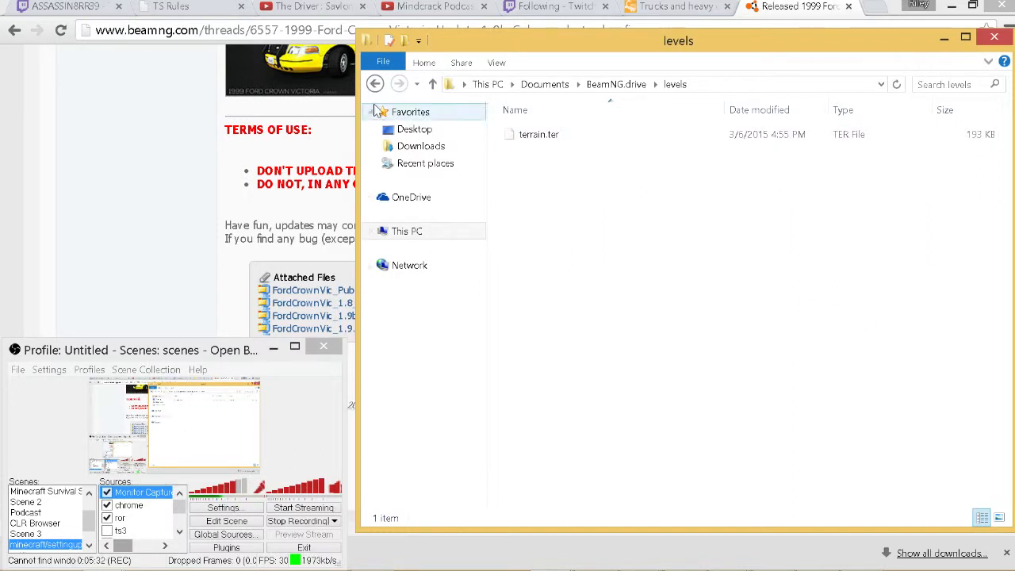
left_click(433, 84)
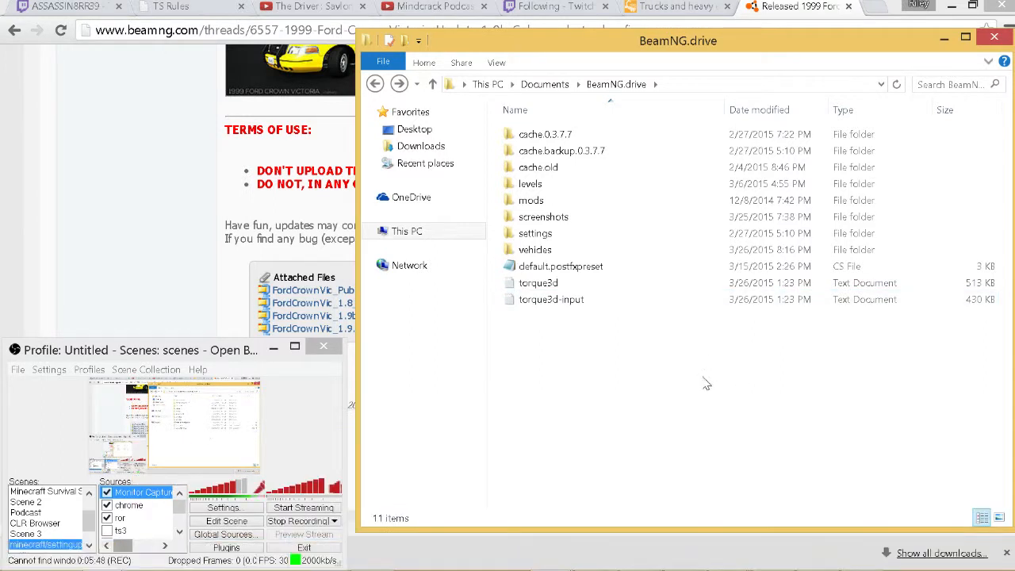
mouse_move(701, 390)
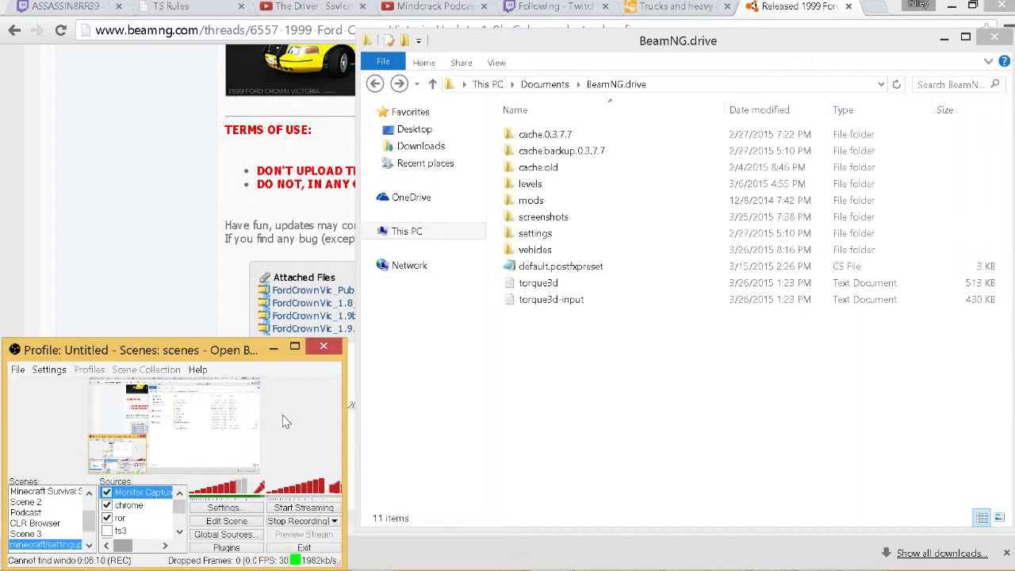
mouse_move(444, 435)
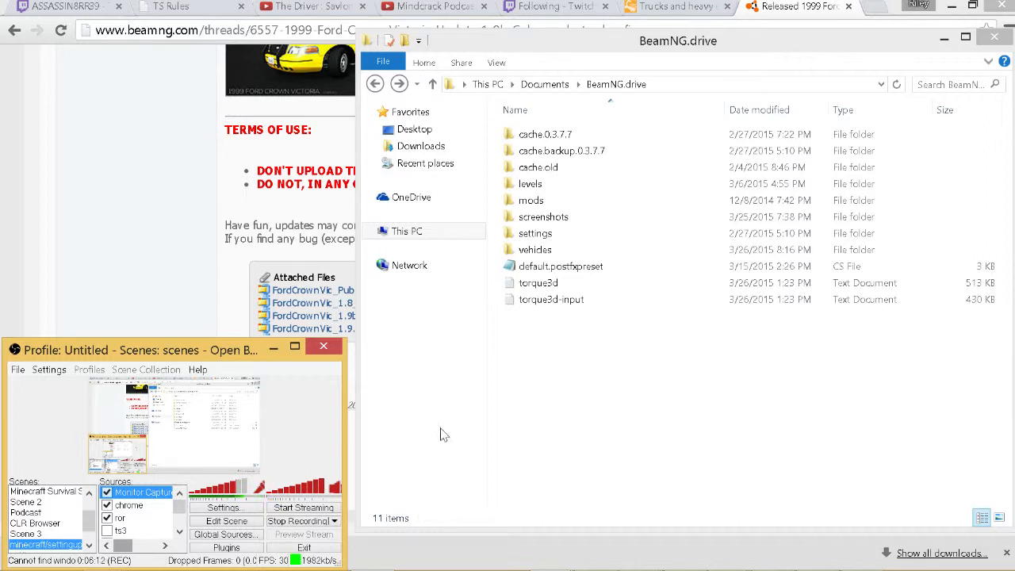
mouse_move(574, 342)
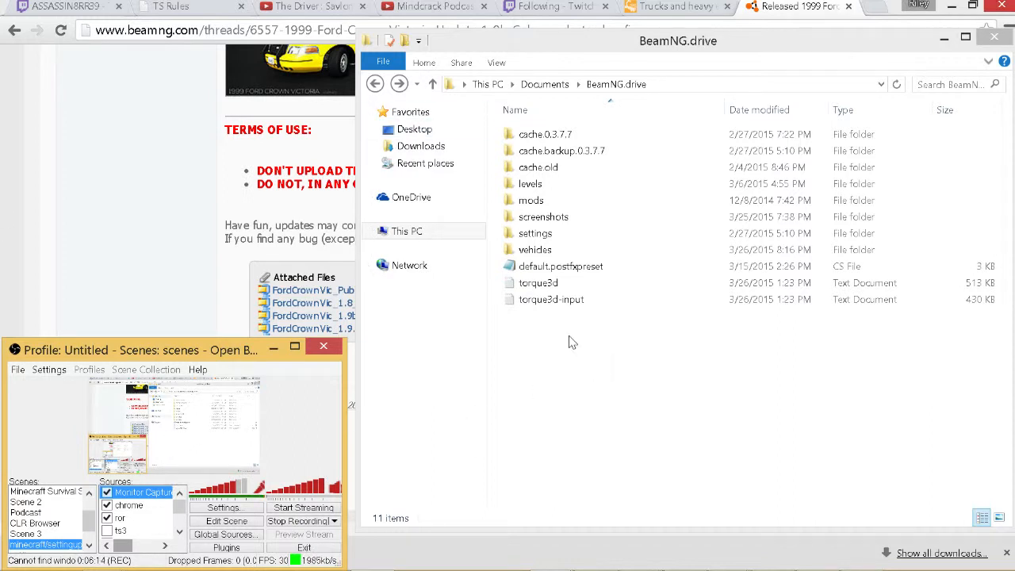
mouse_move(733, 476)
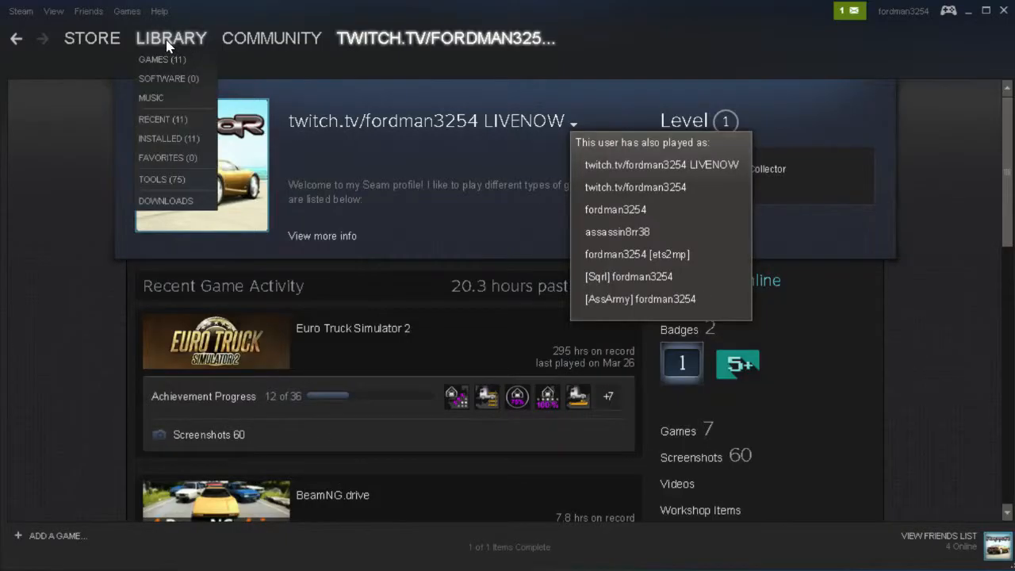
- Show the Steam library's list of installed games
left_click(161, 59)
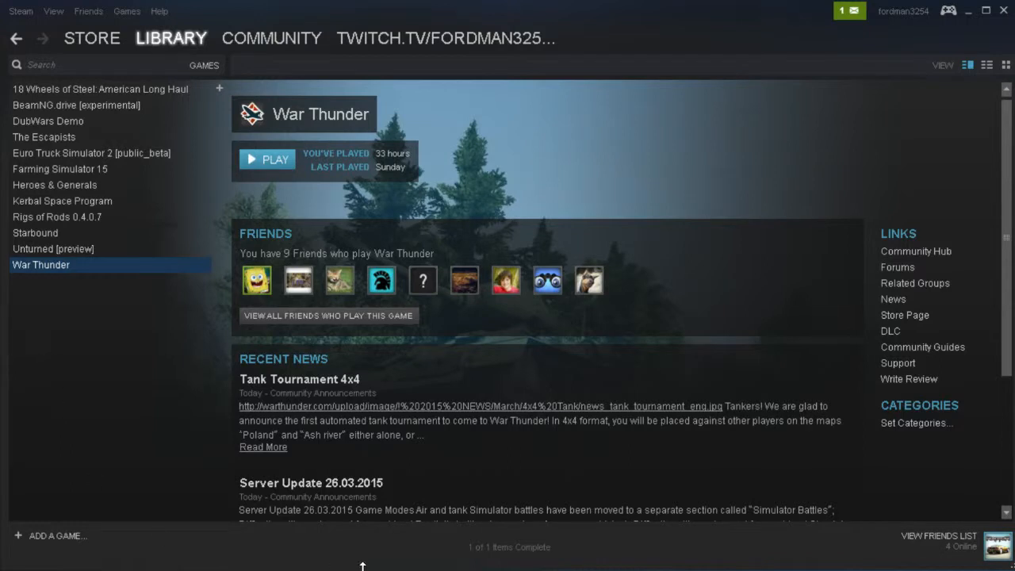
mouse_move(596, 565)
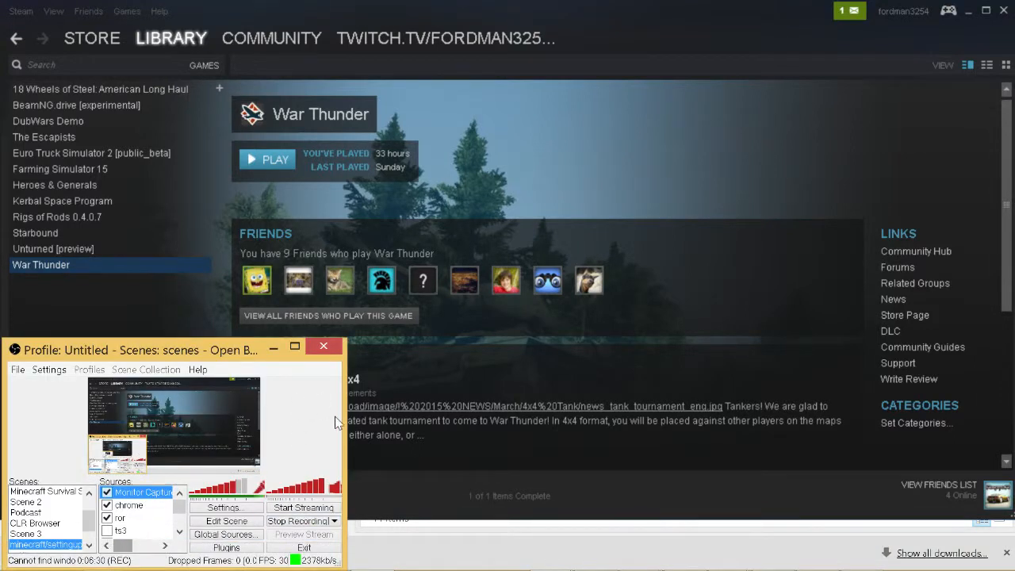
mouse_move(321, 435)
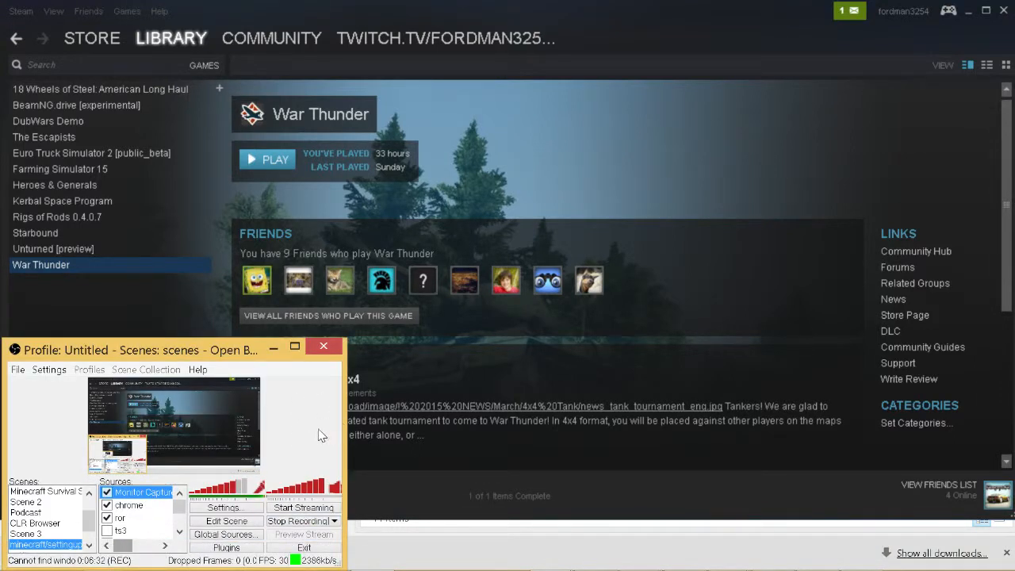